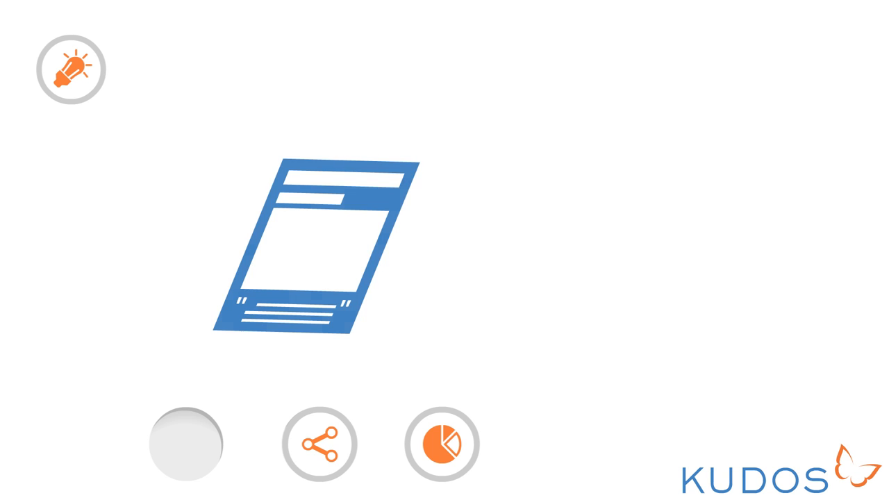
# - Advance the Kudos animation past the Step One illustration to the 'Step Two: Share' title
pyautogui.click(318, 443)
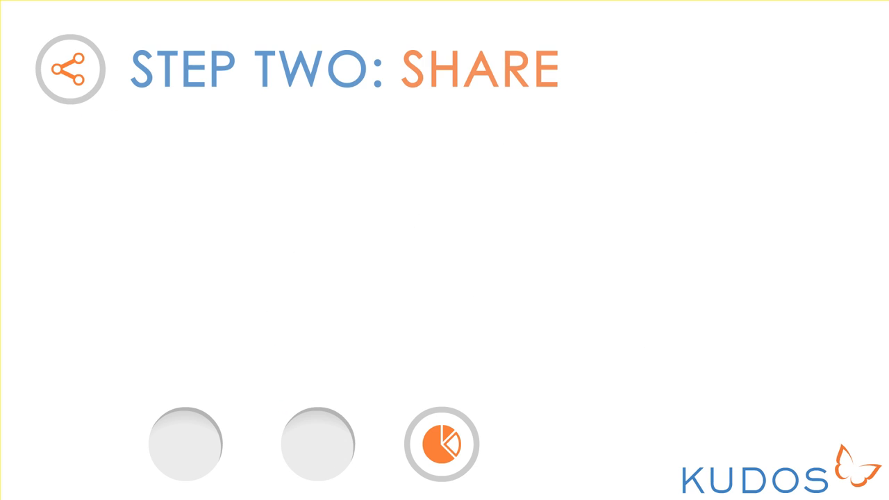